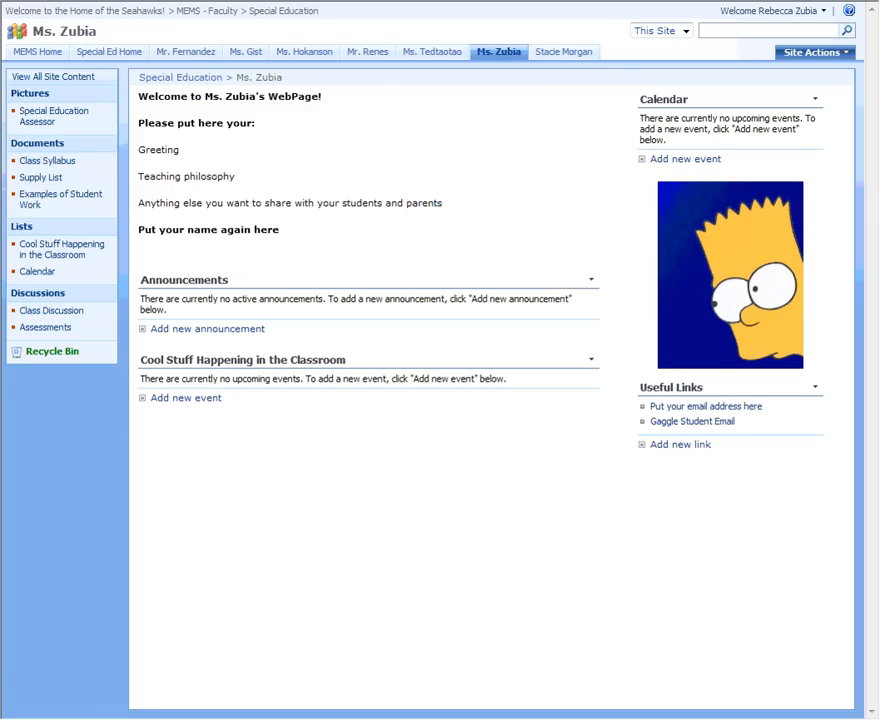
pyautogui.moveTo(827, 56)
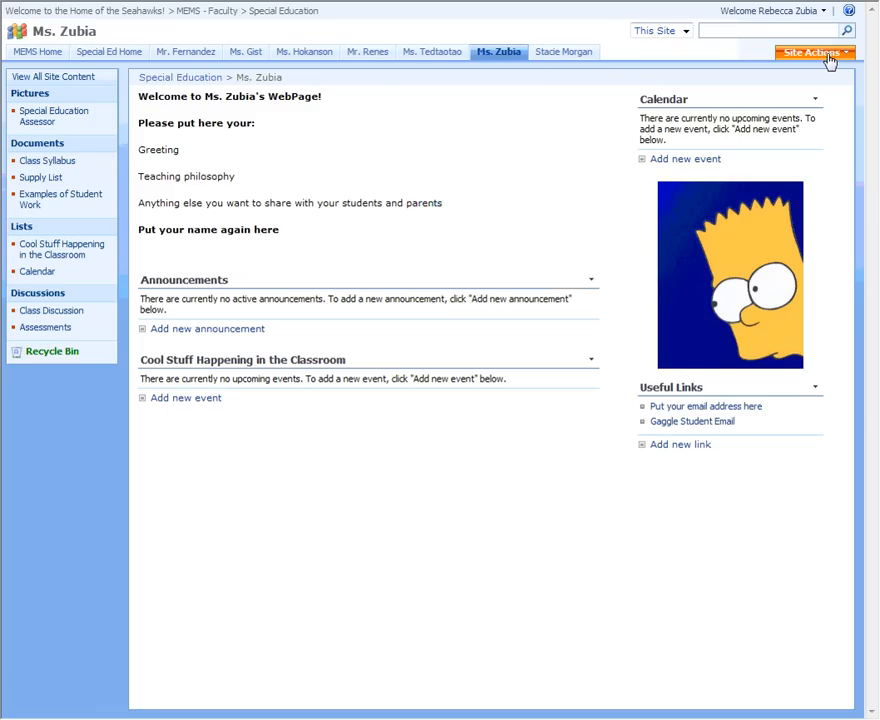
pyautogui.moveTo(801, 61)
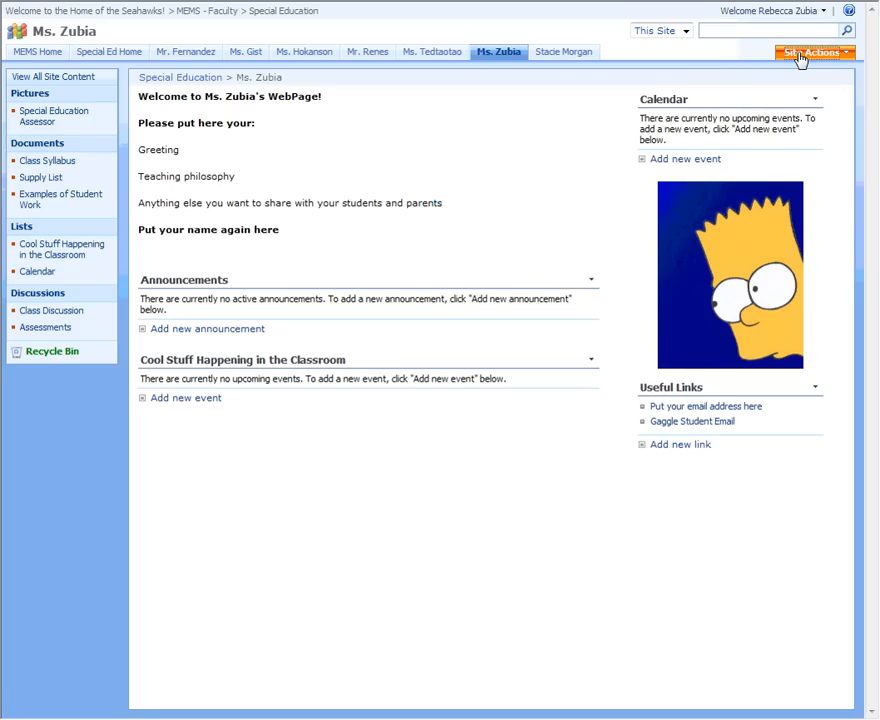
pyautogui.moveTo(747, 85)
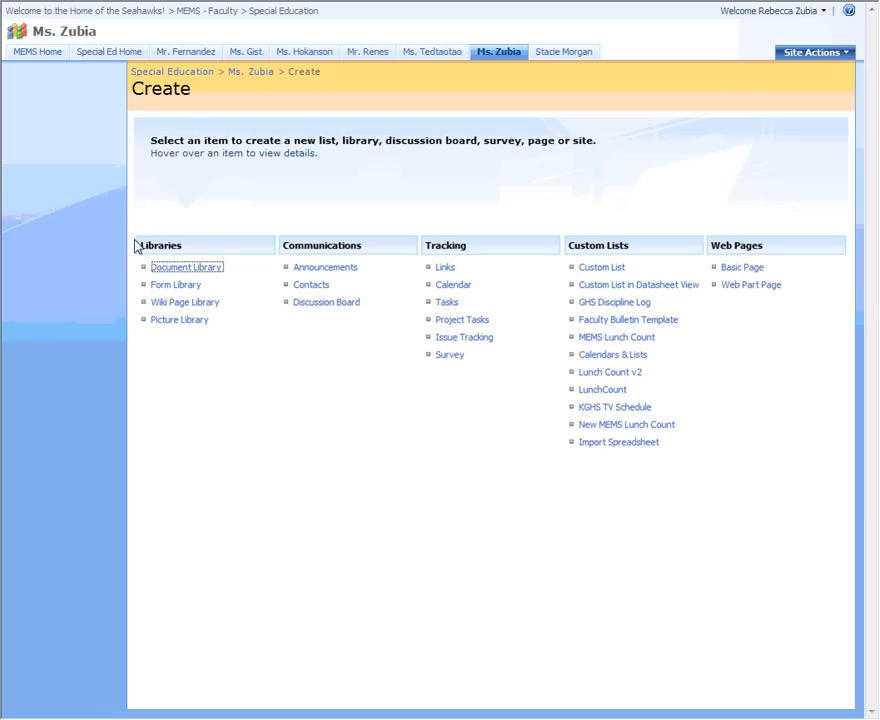
pyautogui.moveTo(276, 247)
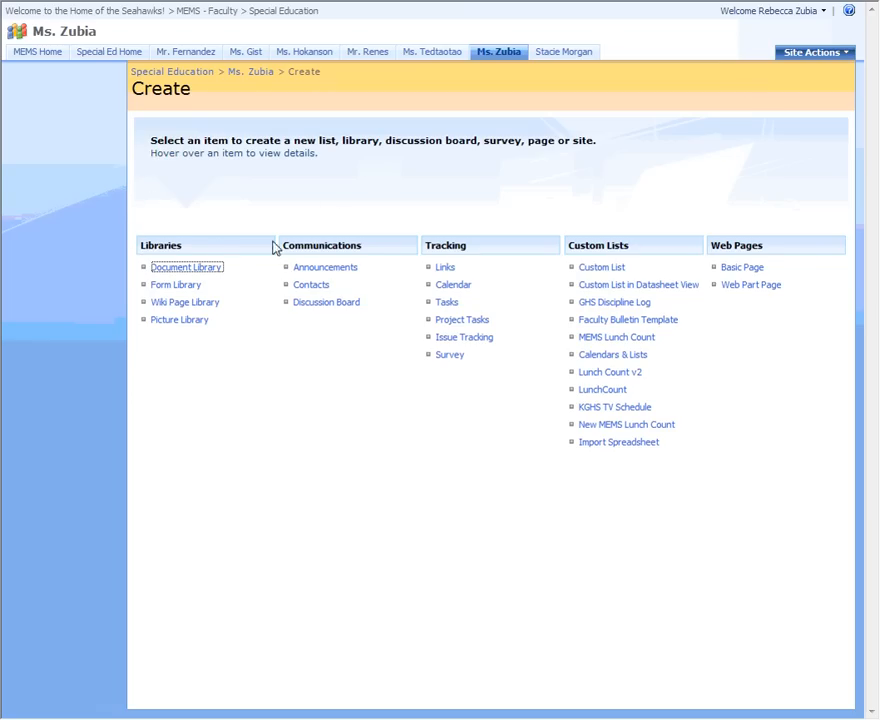
pyautogui.moveTo(591, 238)
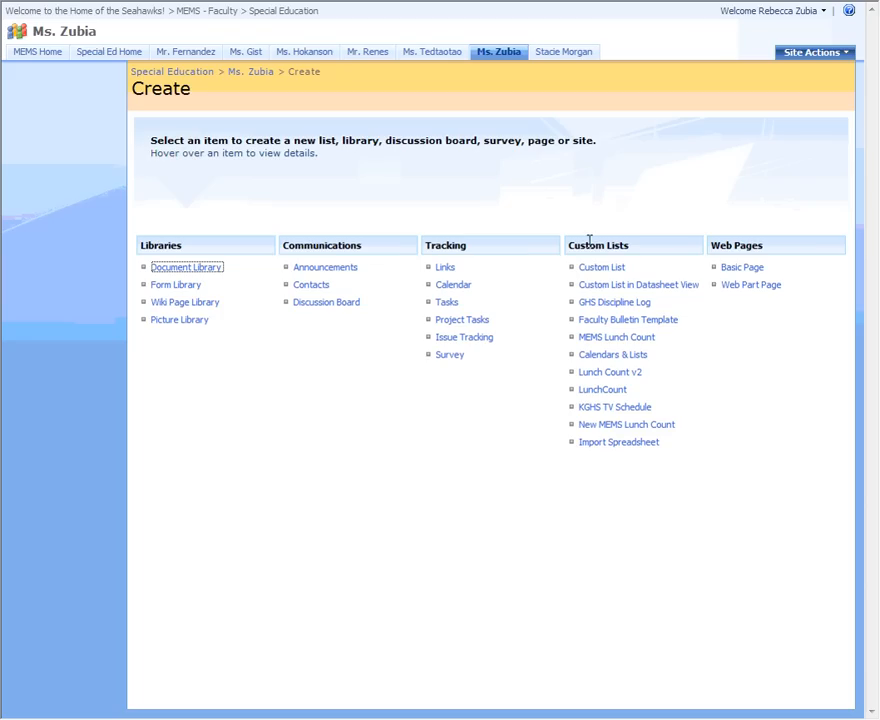
pyautogui.moveTo(601, 267)
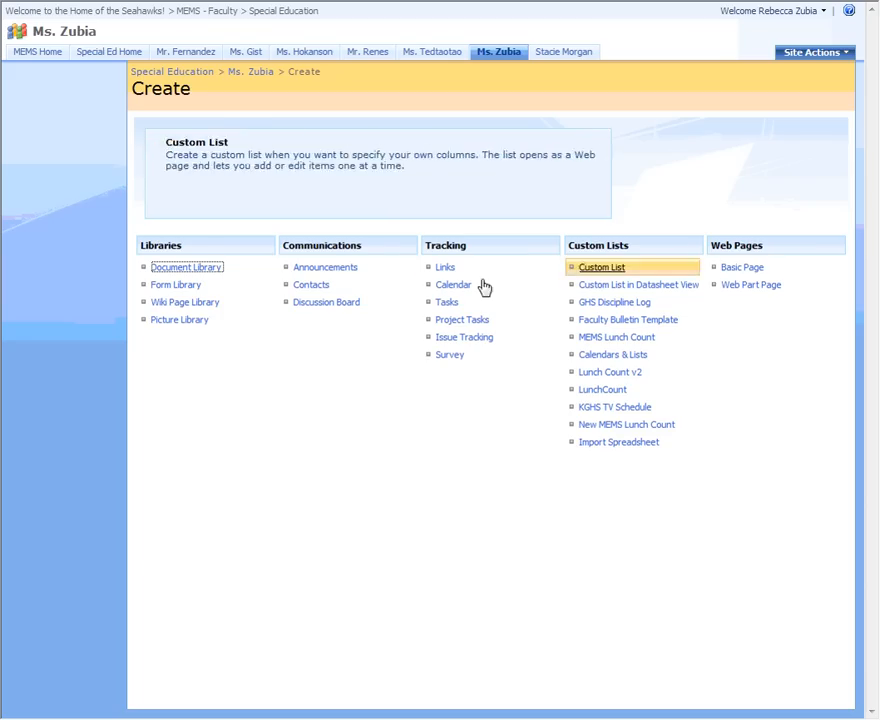
pyautogui.moveTo(325, 267)
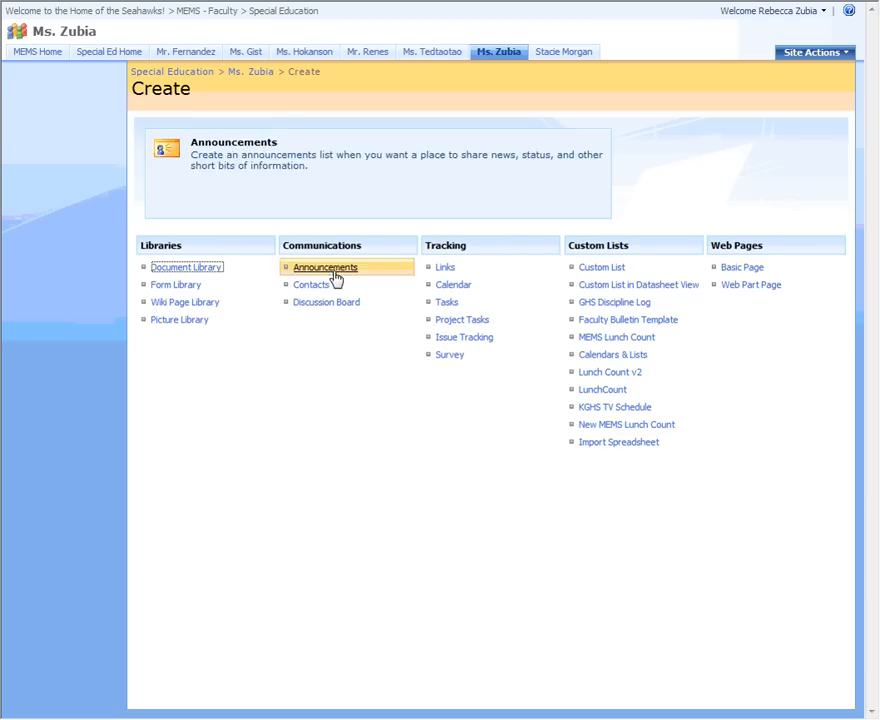
pyautogui.moveTo(328, 307)
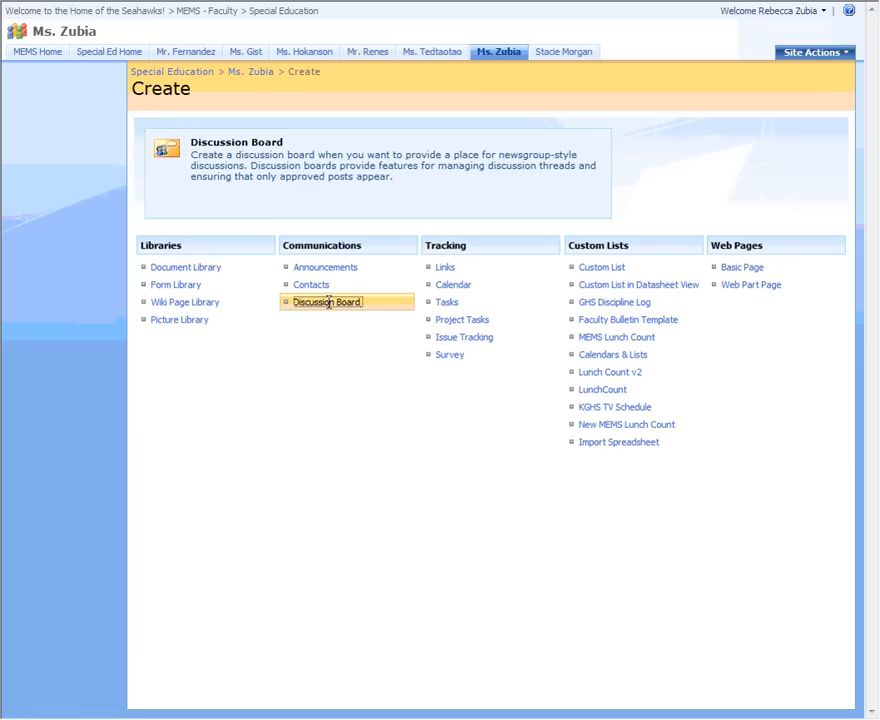
# Choose Discussion Board under Communications to open the new board form
pyautogui.click(326, 302)
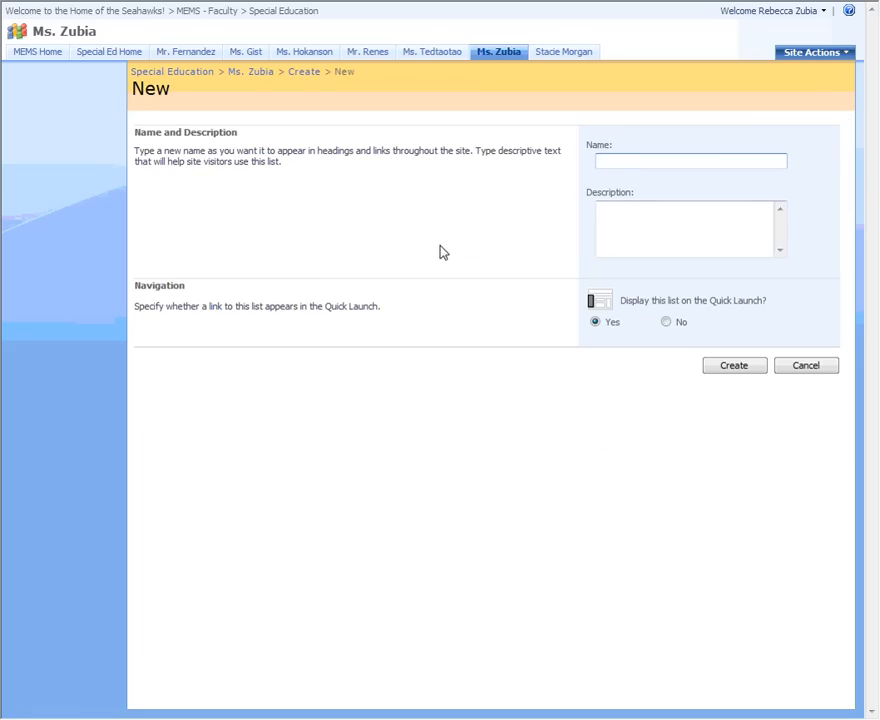
# Enter name 'Classroom Discussions' and description 'History of Guam' for the board
pyautogui.click(689, 160)
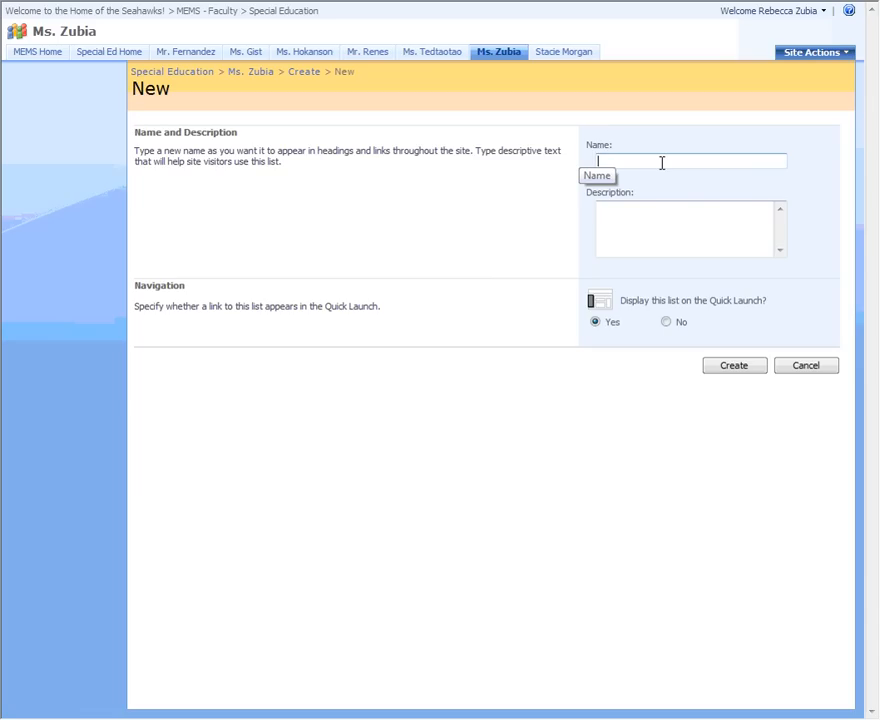
pyautogui.write('Classroom Discu')
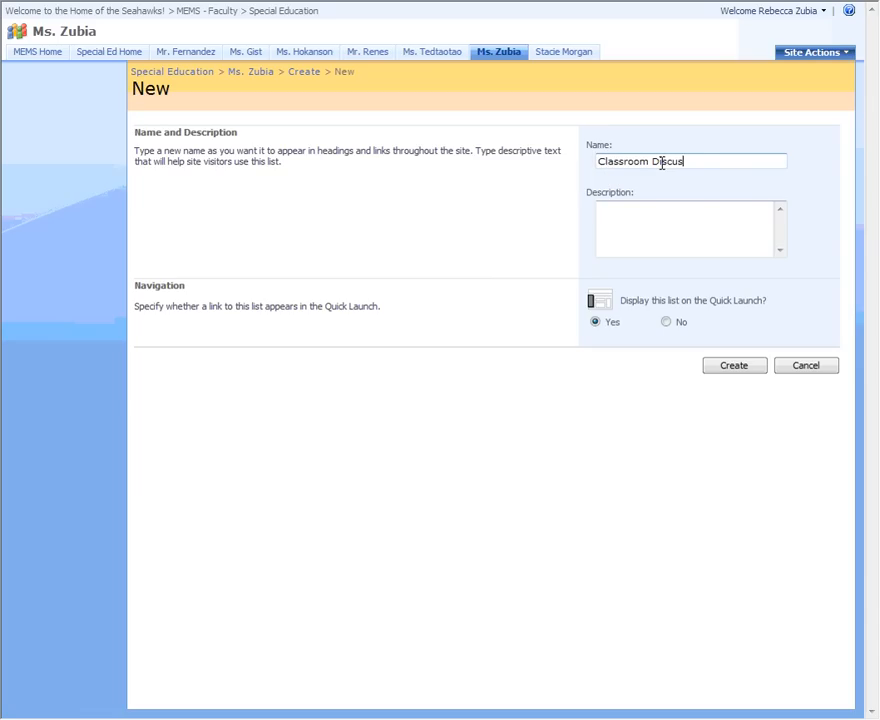
pyautogui.write('sions')
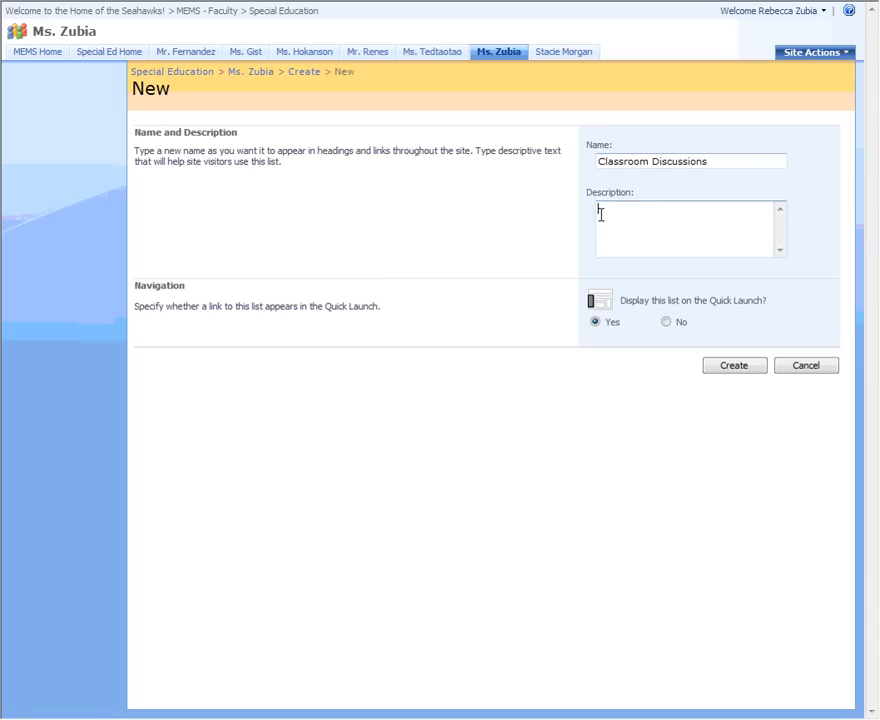
pyautogui.write('list')
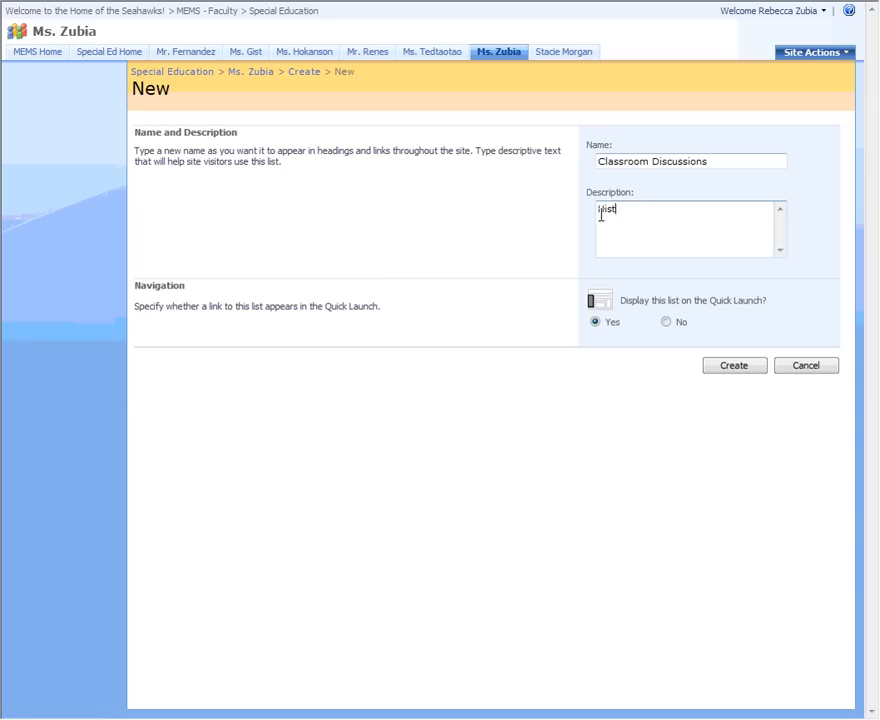
pyautogui.write('History of Guam')
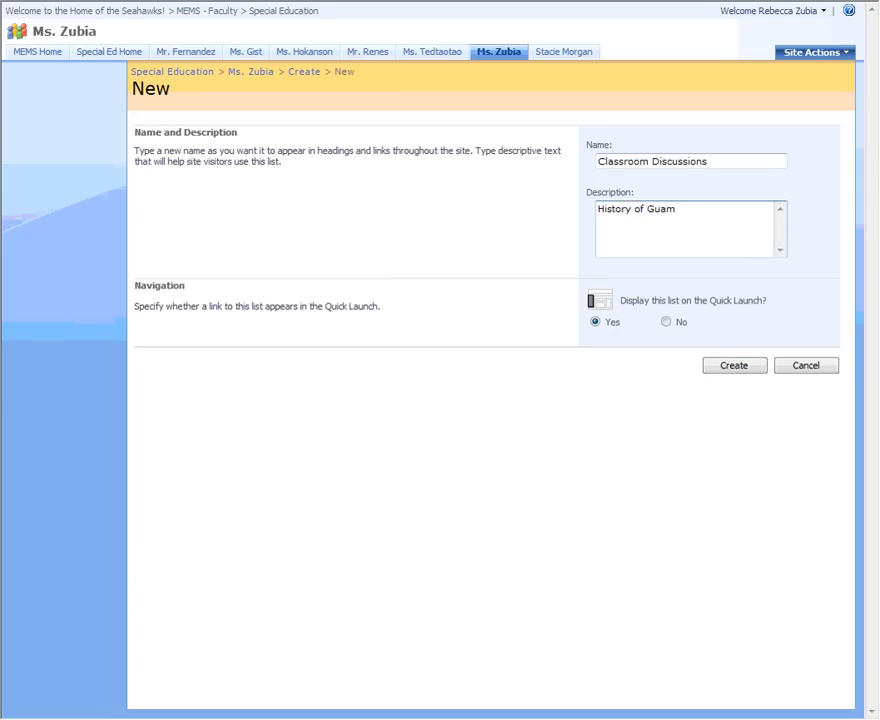
# Create the board and view the empty Class Discussion page
pyautogui.click(734, 365)
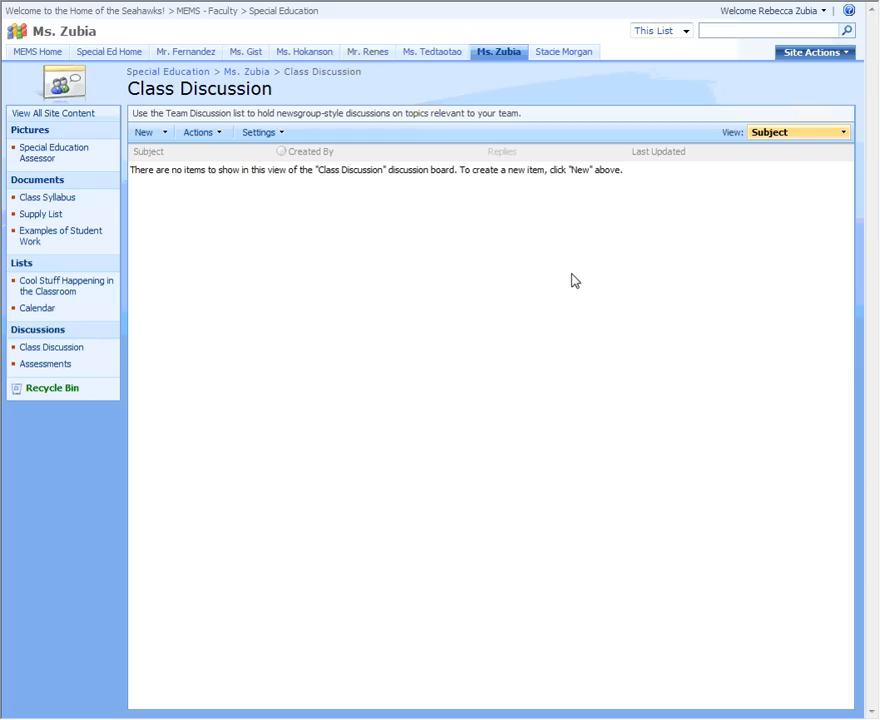
pyautogui.moveTo(65, 349)
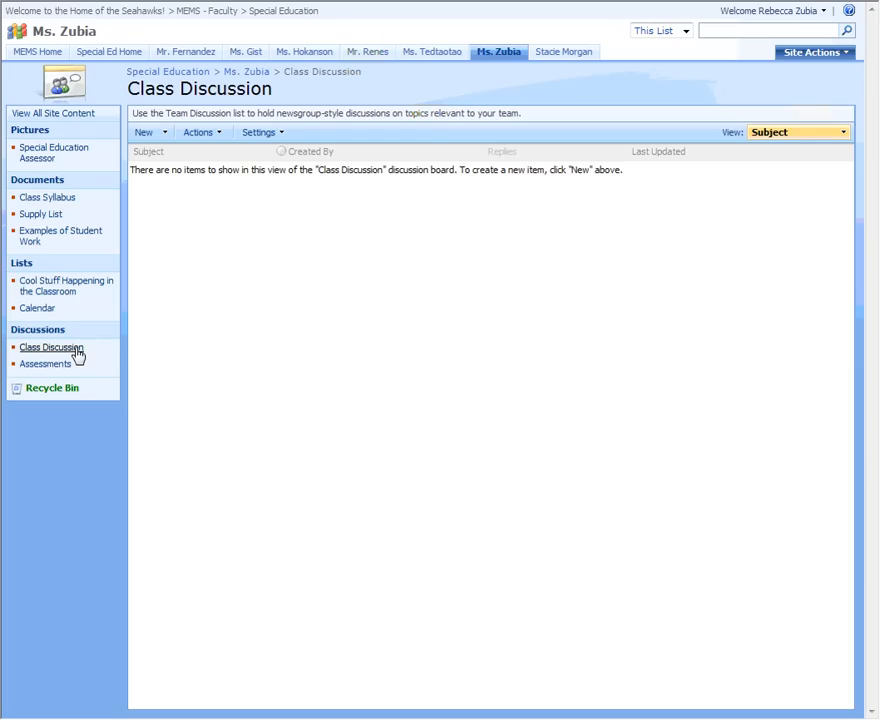
pyautogui.moveTo(94, 127)
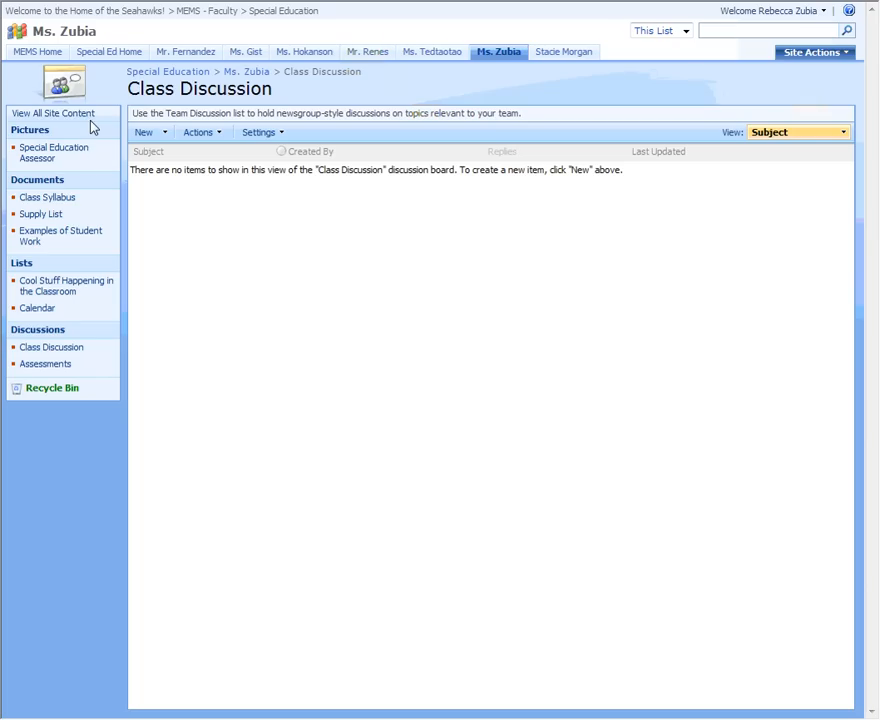
pyautogui.moveTo(87, 347)
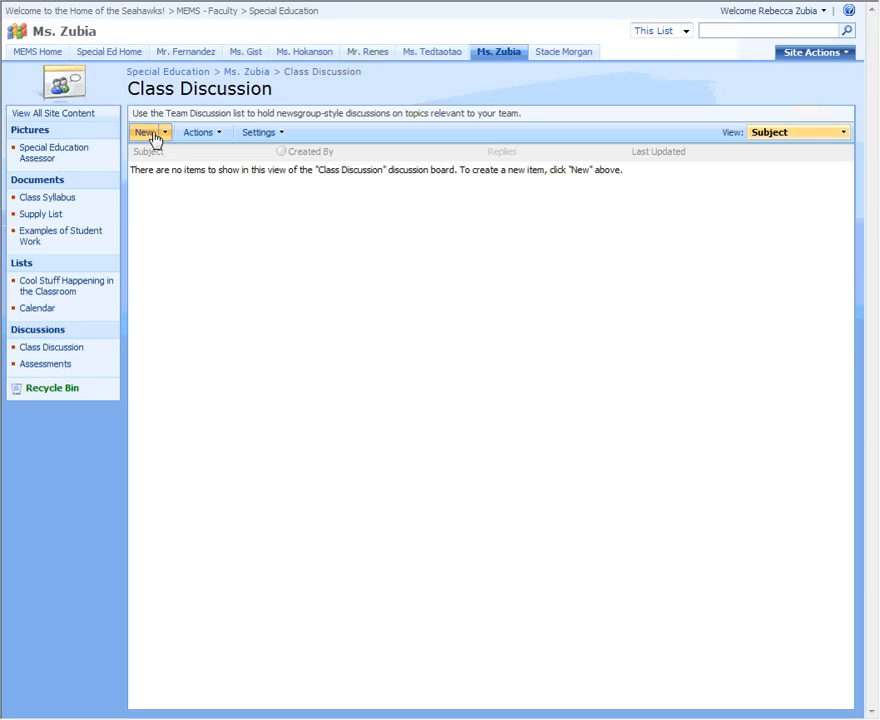
# Start a new discussion item with subject 'History of Guam', leaving the body empty
pyautogui.click(146, 133)
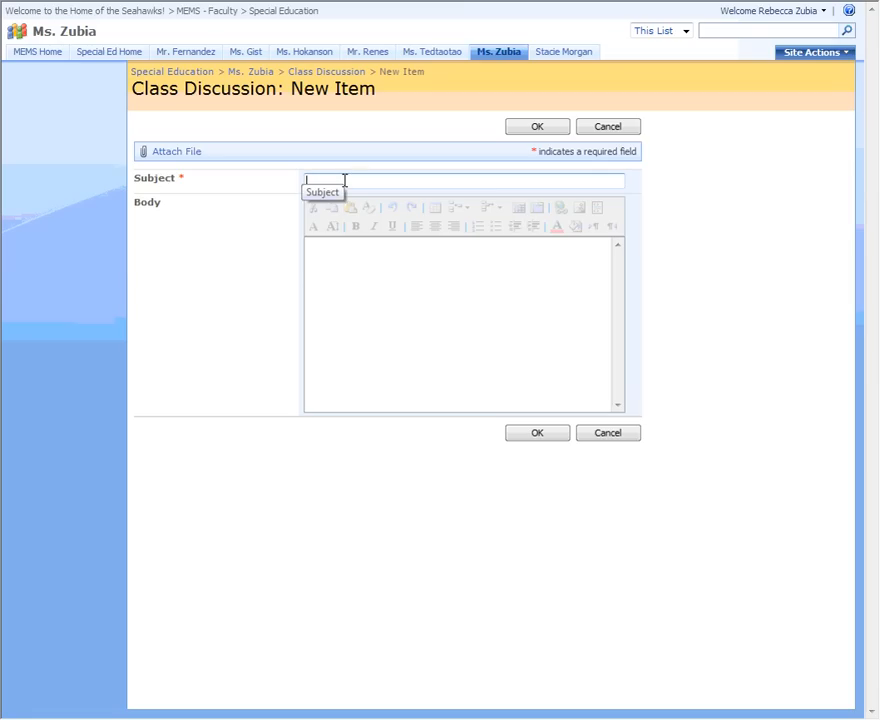
pyautogui.moveTo(516, 228)
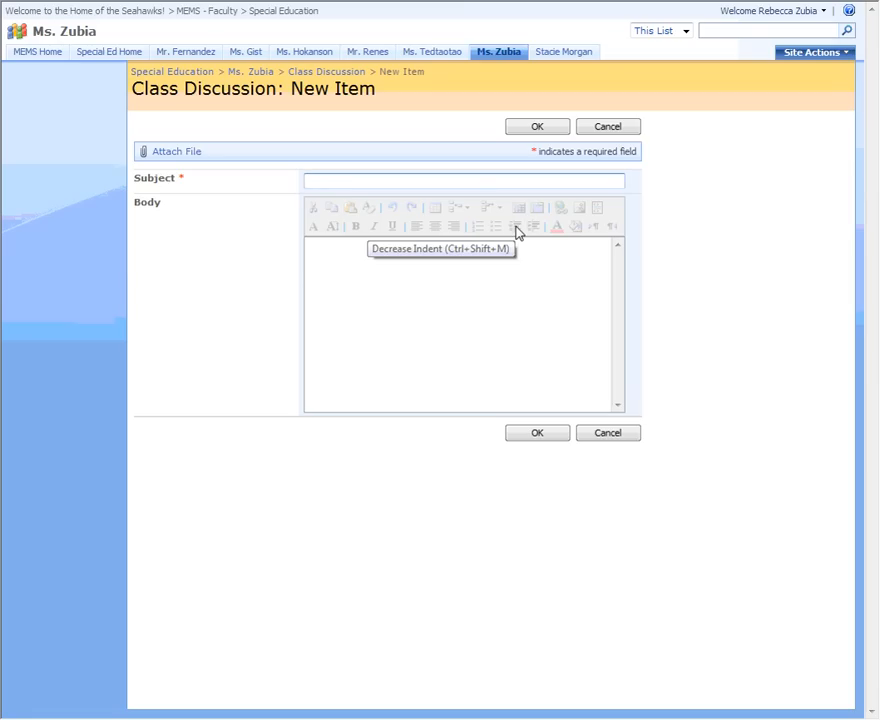
pyautogui.write('Hisotry of')
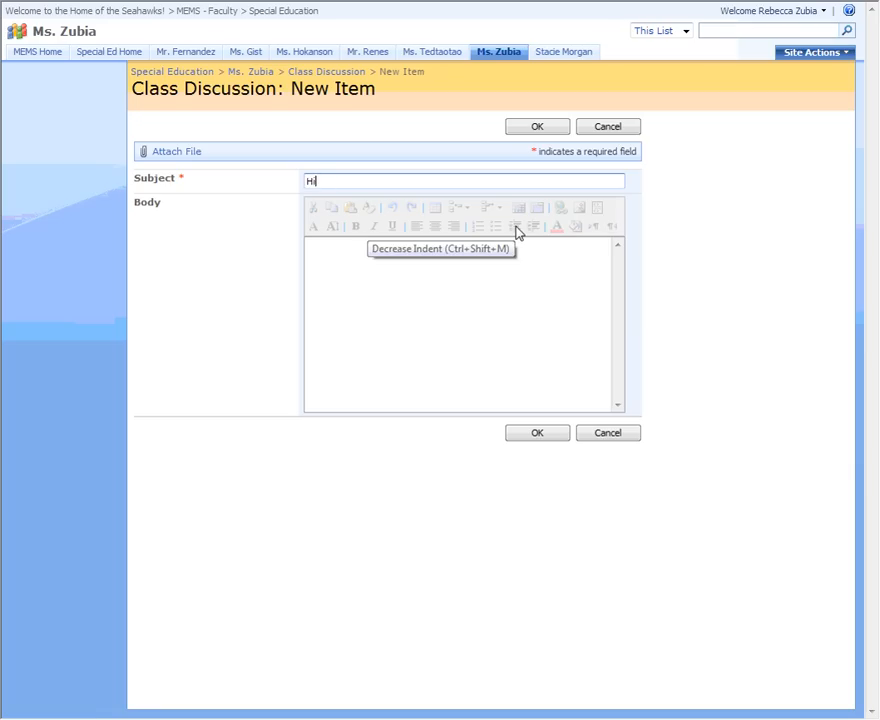
pyautogui.write('istory of Guam')
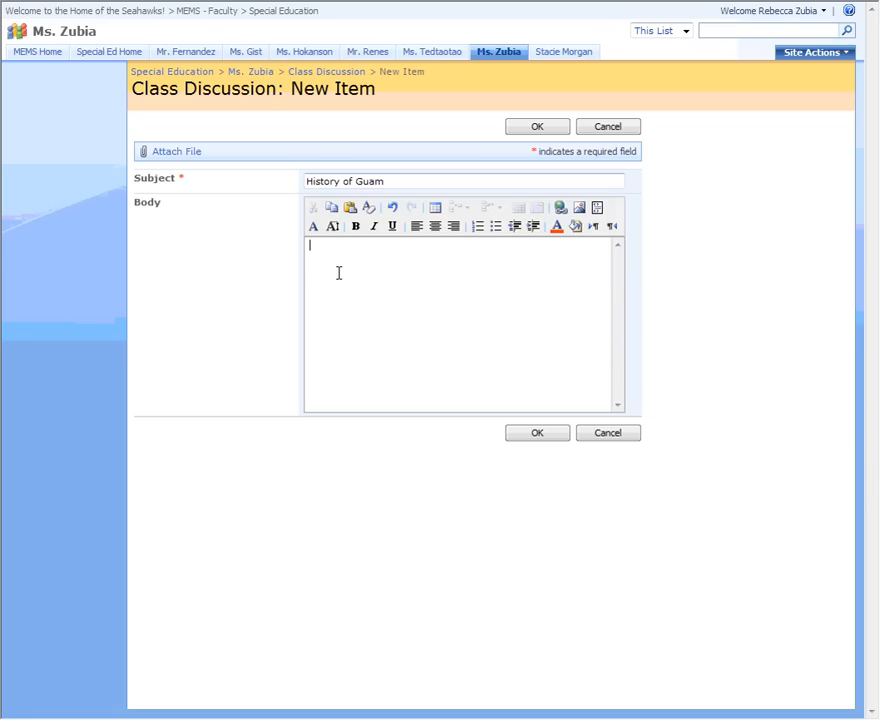
pyautogui.click(536, 433)
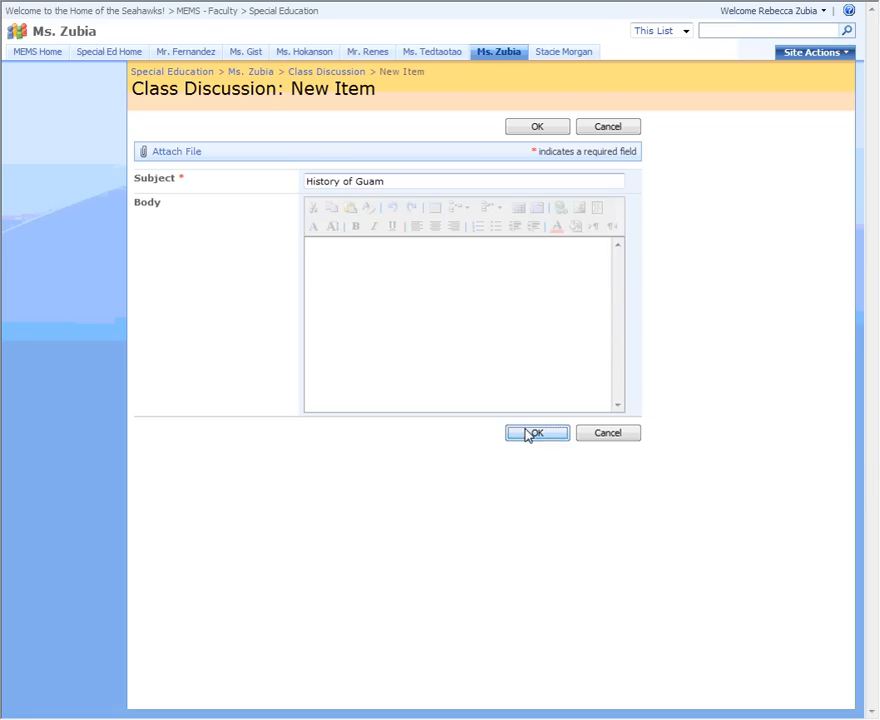
# Save the 'History of Guam' item so it appears on the board with zero replies
pyautogui.click(536, 433)
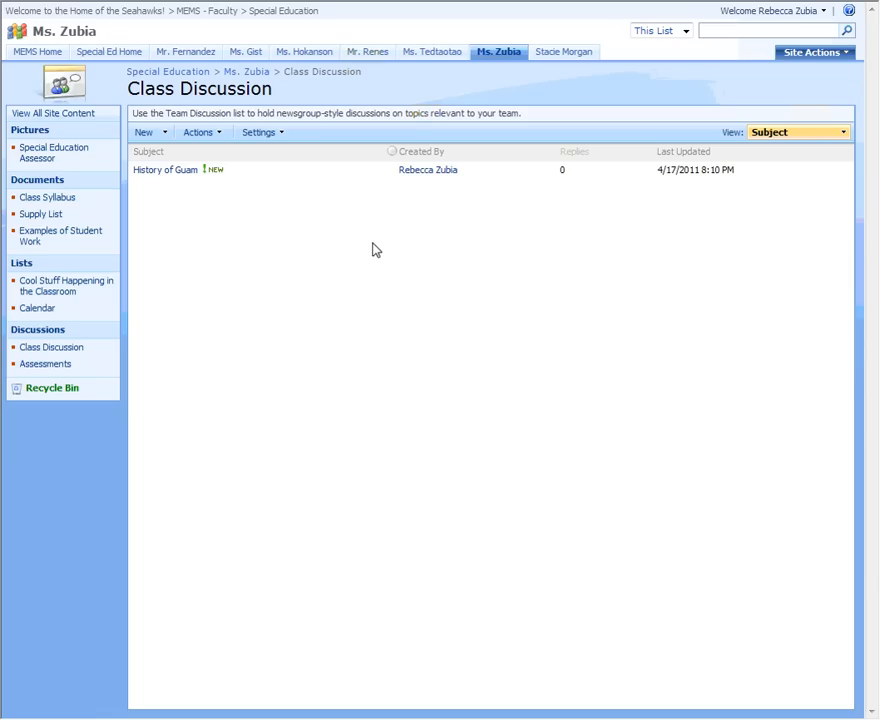
pyautogui.moveTo(372, 243)
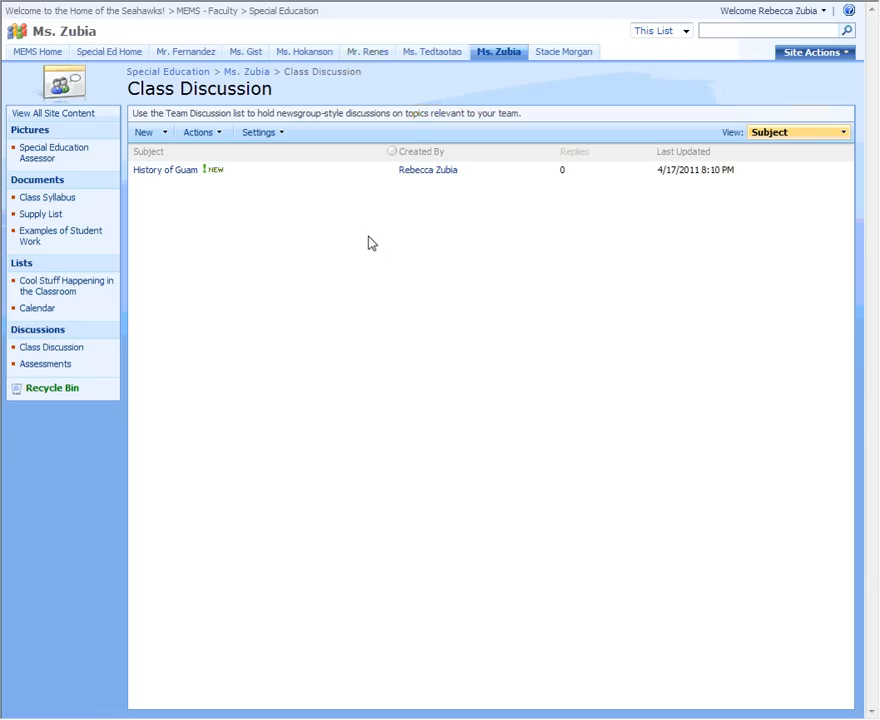